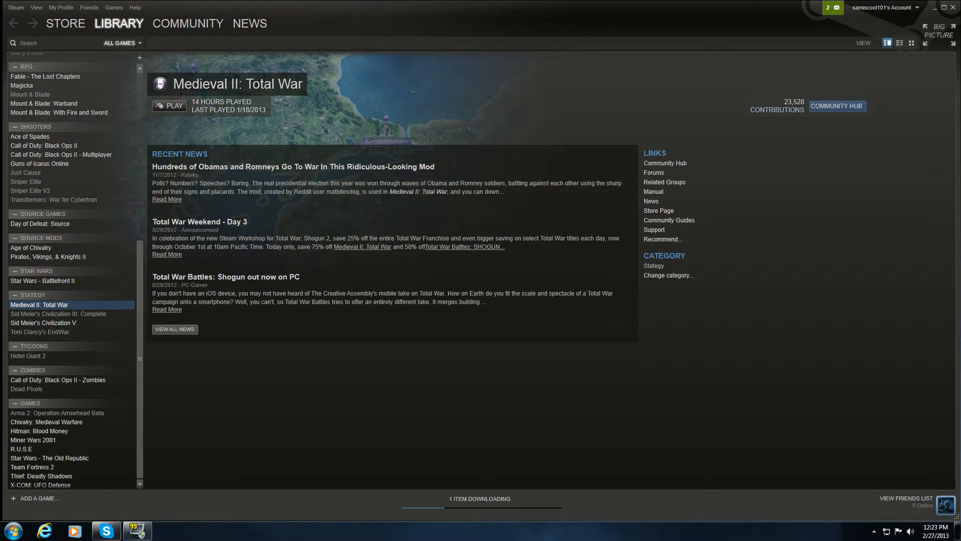
# Minimize Steam and browse the desktop Games folder to the Third Age - Total War shortcut.
pyautogui.click(927, 7)
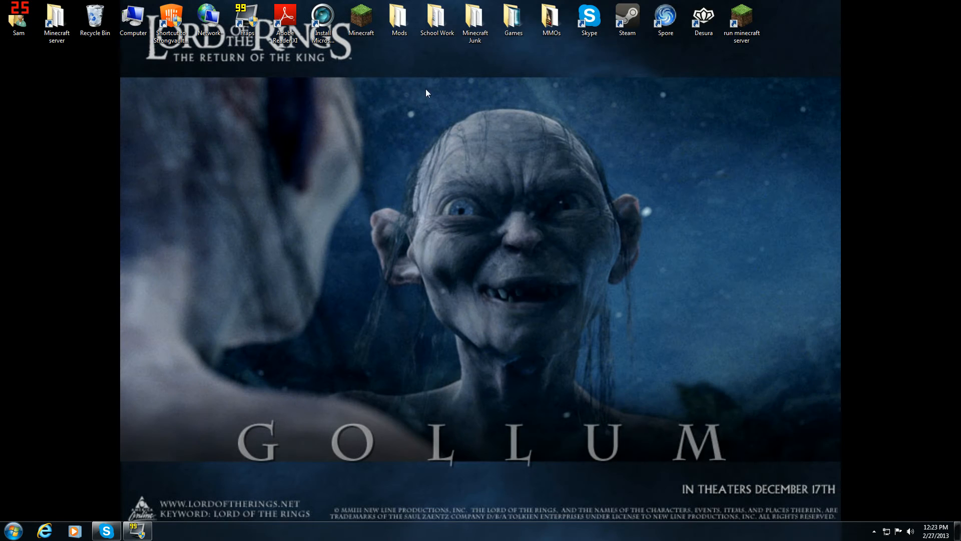
pyautogui.doubleClick(513, 15)
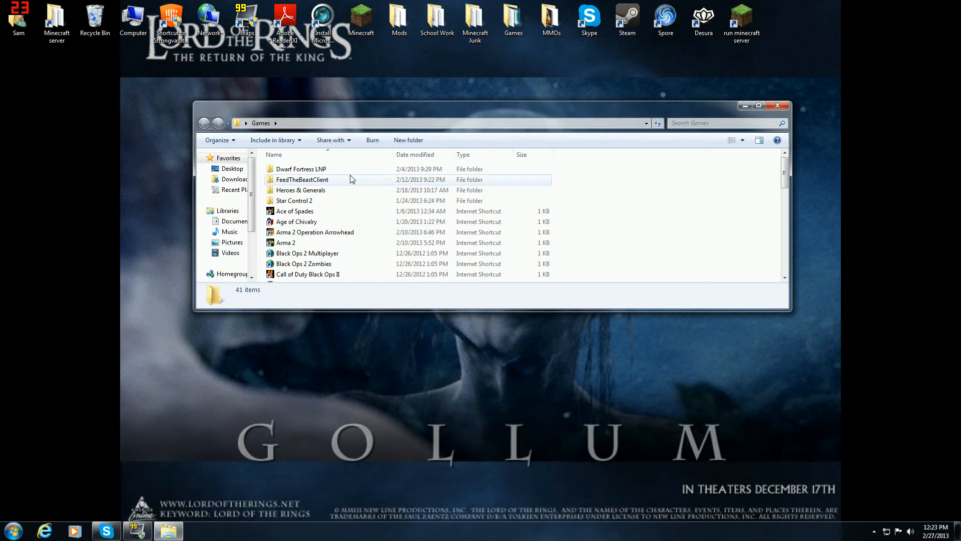
pyautogui.scroll(-3)
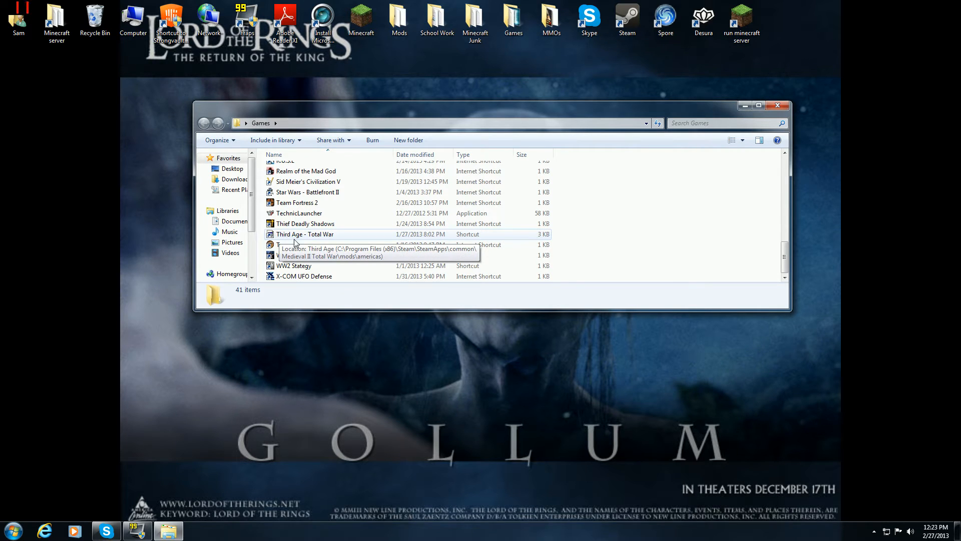
pyautogui.moveTo(312, 238)
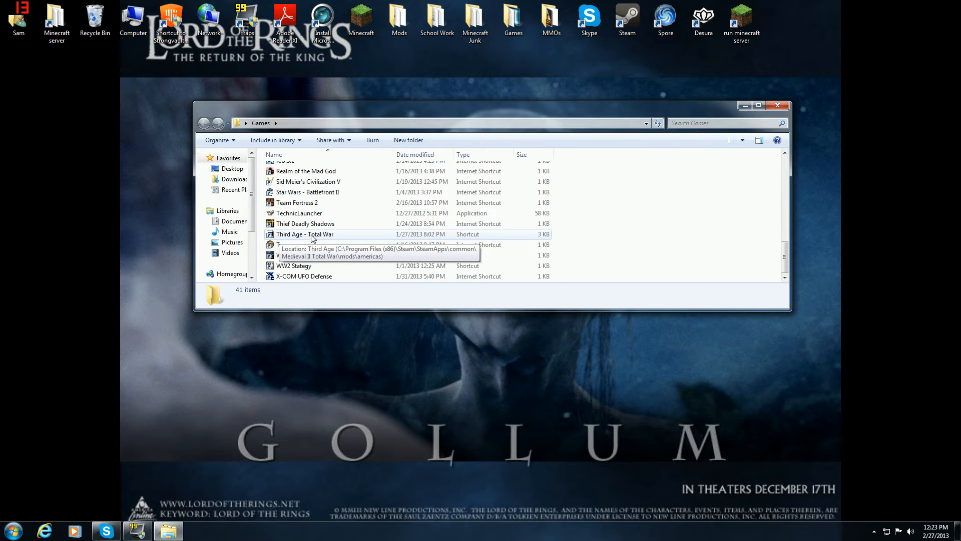
pyautogui.moveTo(341, 237)
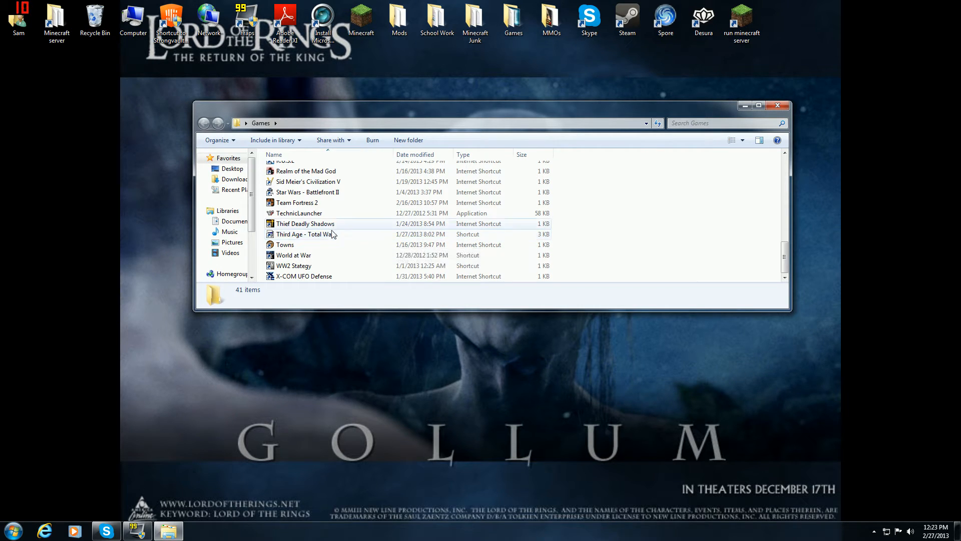
pyautogui.moveTo(304, 234)
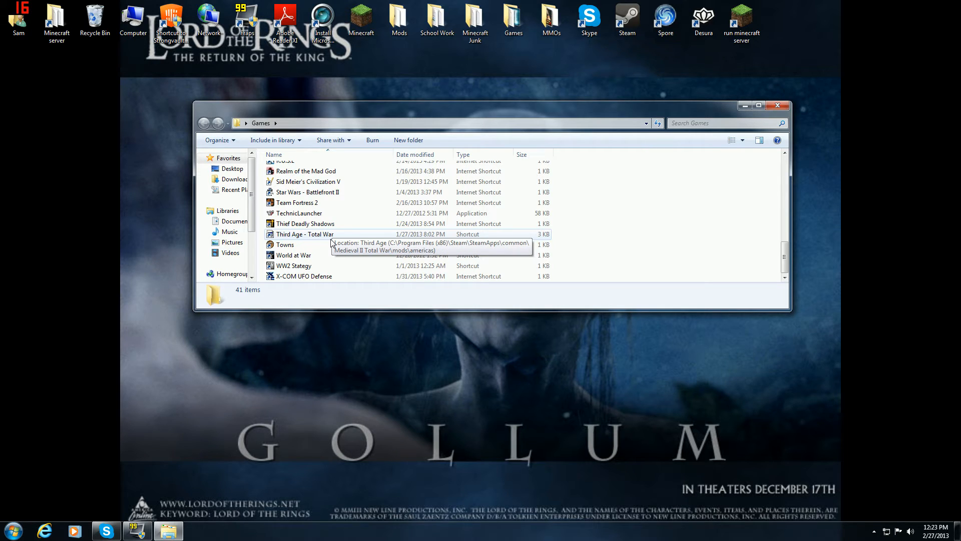
pyautogui.moveTo(347, 245)
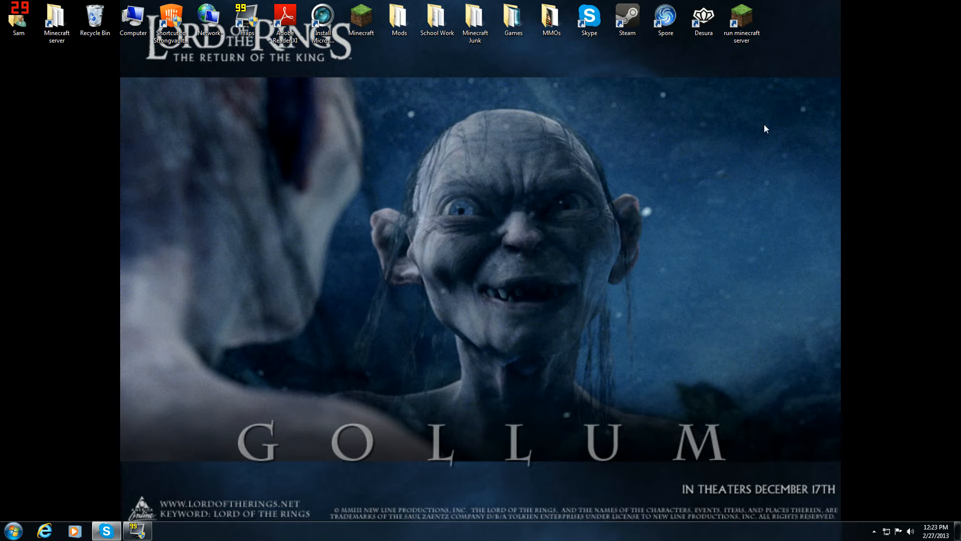
# From Start > Computer, navigate into C:\Program Files (x86)\Steam.
pyautogui.click(12, 531)
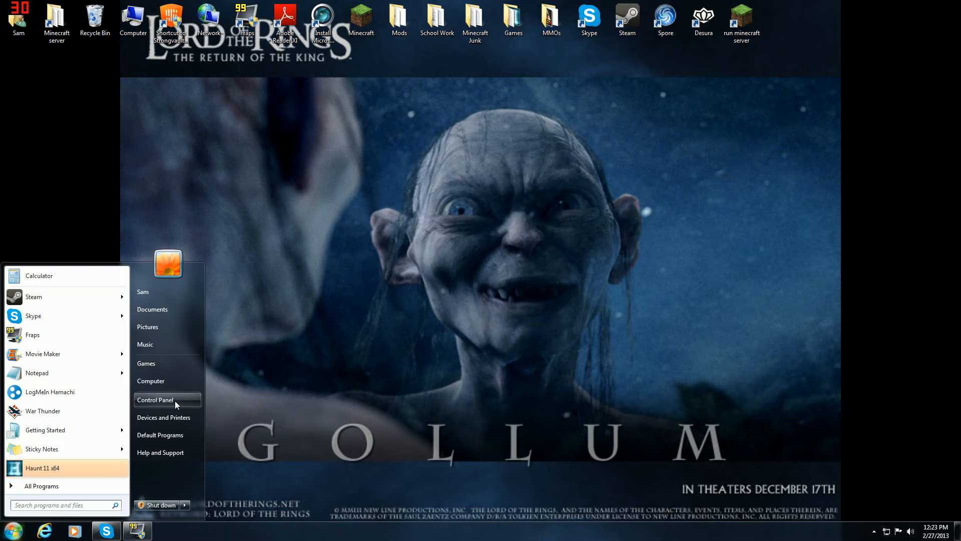
pyautogui.click(151, 380)
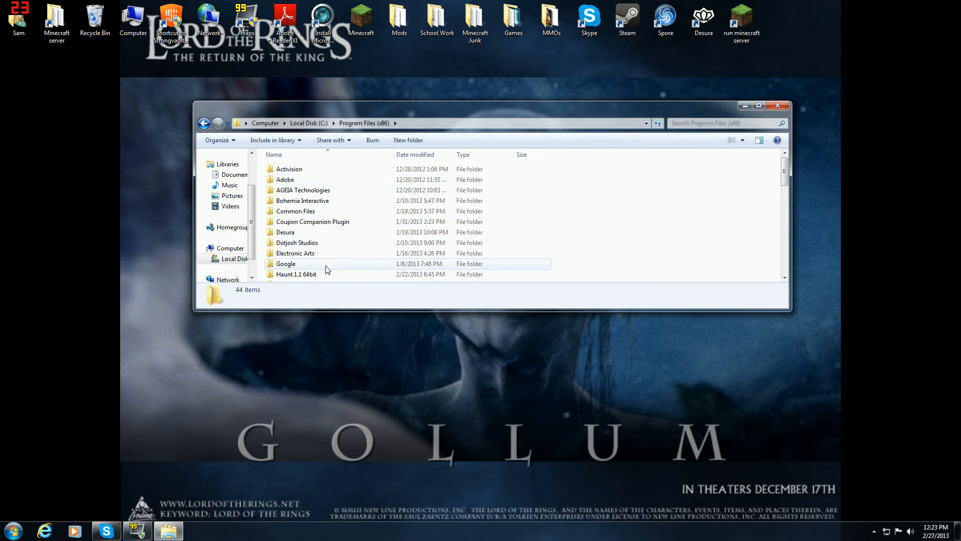
pyautogui.scroll(-3)
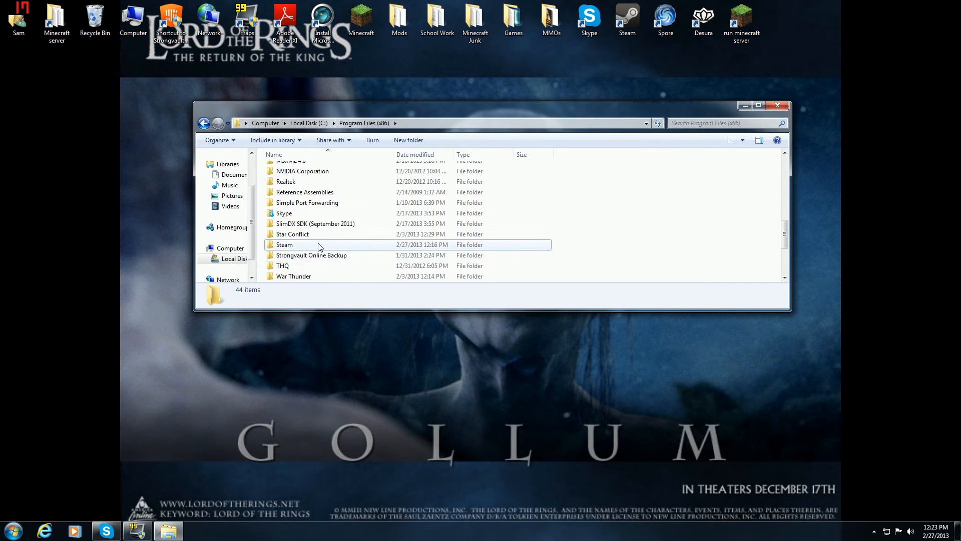
pyautogui.doubleClick(283, 244)
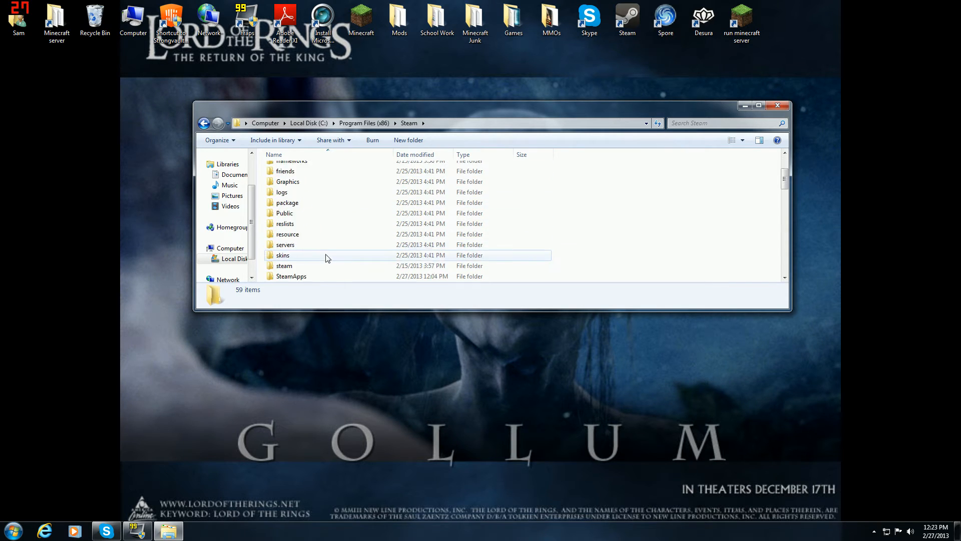
pyautogui.scroll(-3)
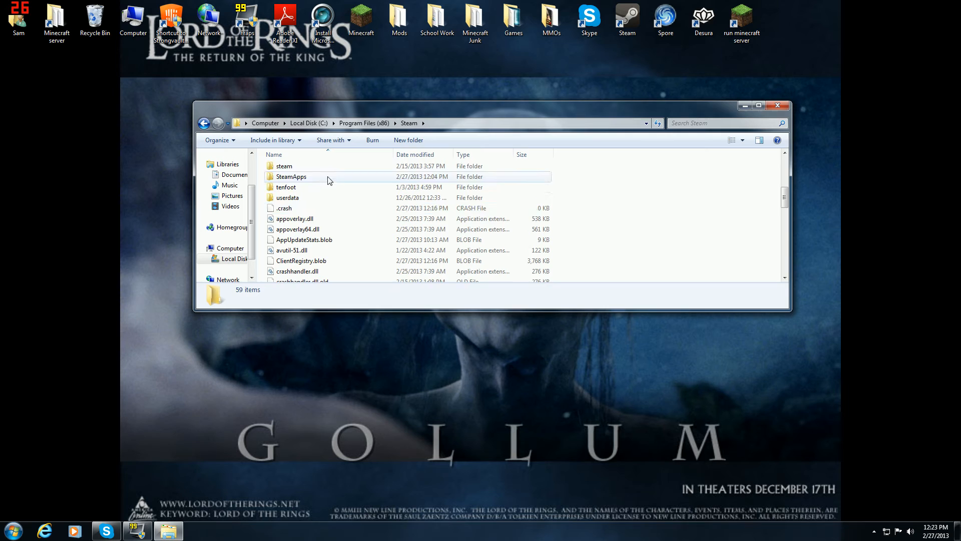
# Enter SteamApps\common and scroll the game list to Medieval II Total War.
pyautogui.doubleClick(290, 177)
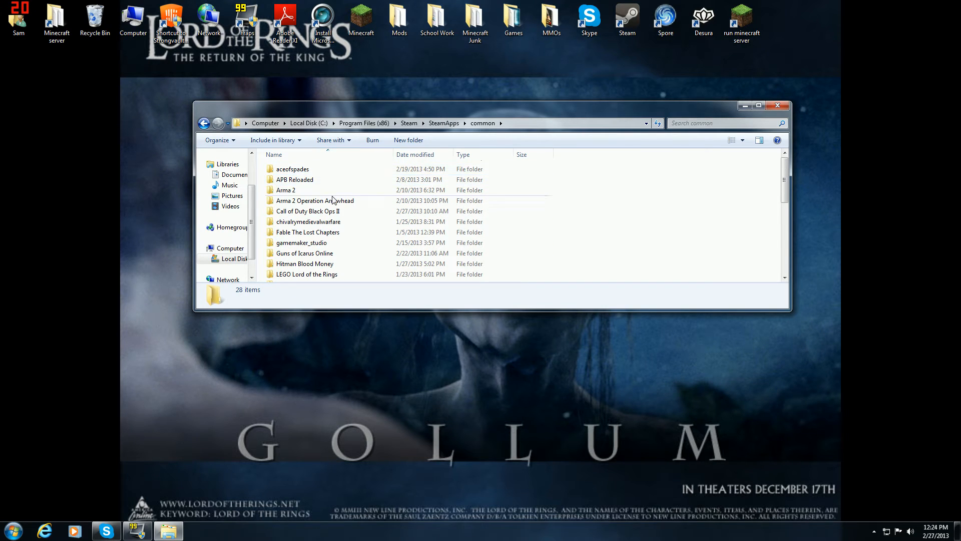
pyautogui.scroll(-3)
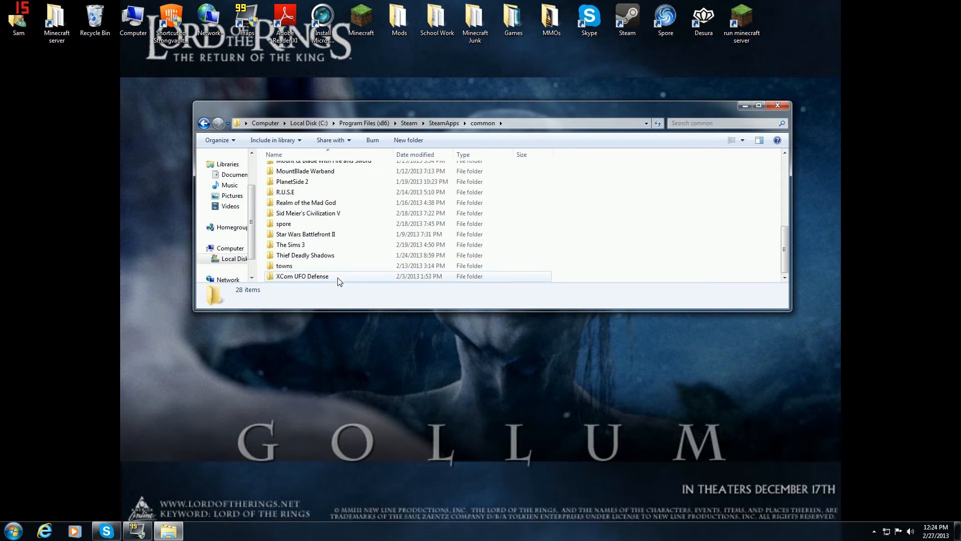
pyautogui.scroll(3)
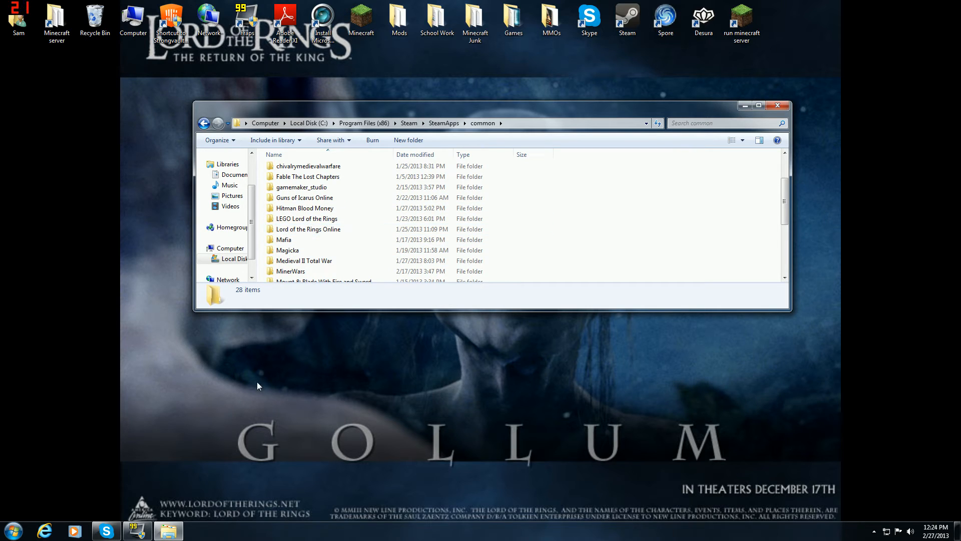
pyautogui.moveTo(146, 246)
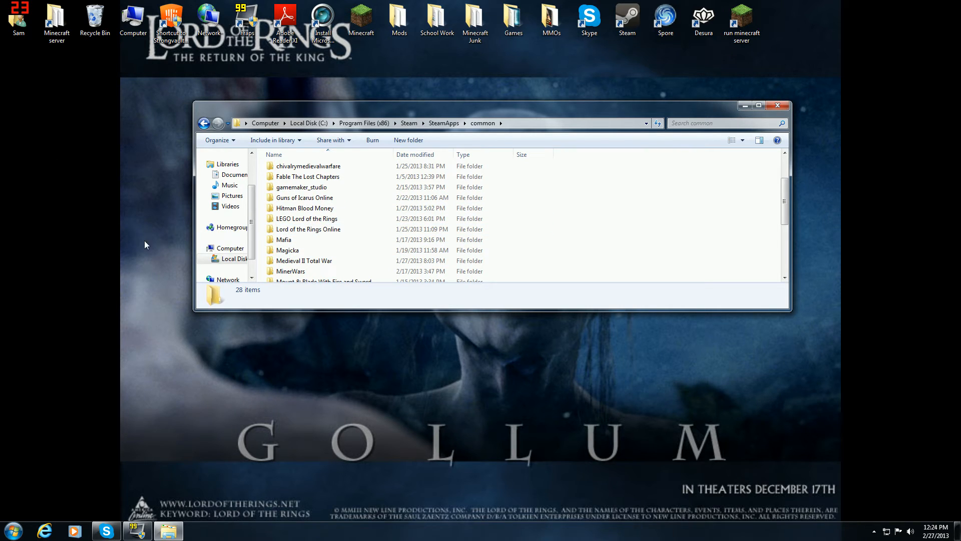
pyautogui.moveTo(378, 268)
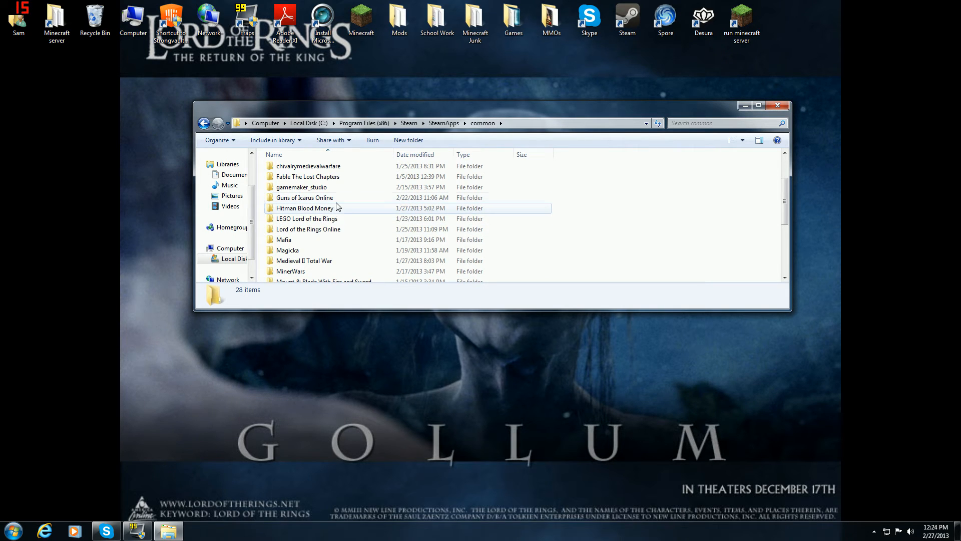
pyautogui.scroll(-3)
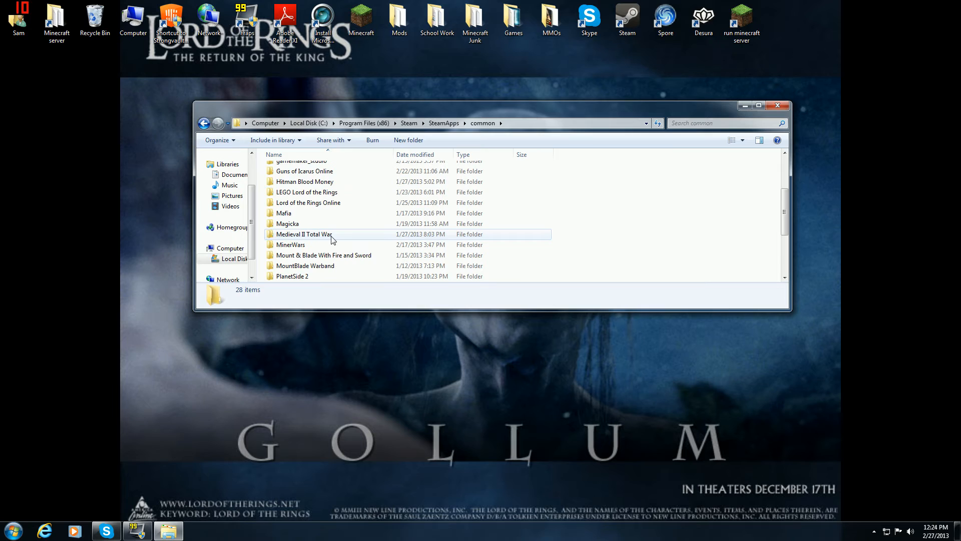
# View Medieval II Total War's mods folder, then return to the common games list.
pyautogui.doubleClick(302, 233)
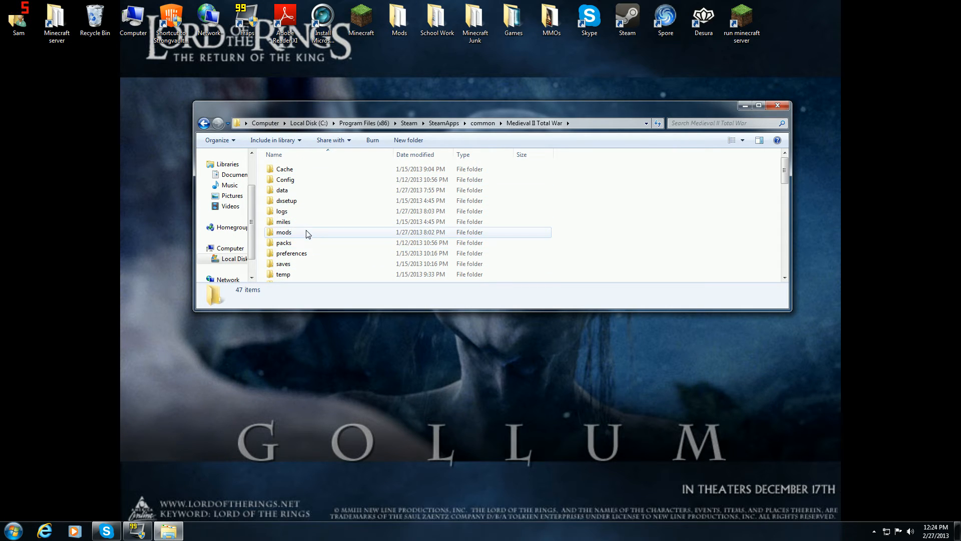
pyautogui.doubleClick(283, 231)
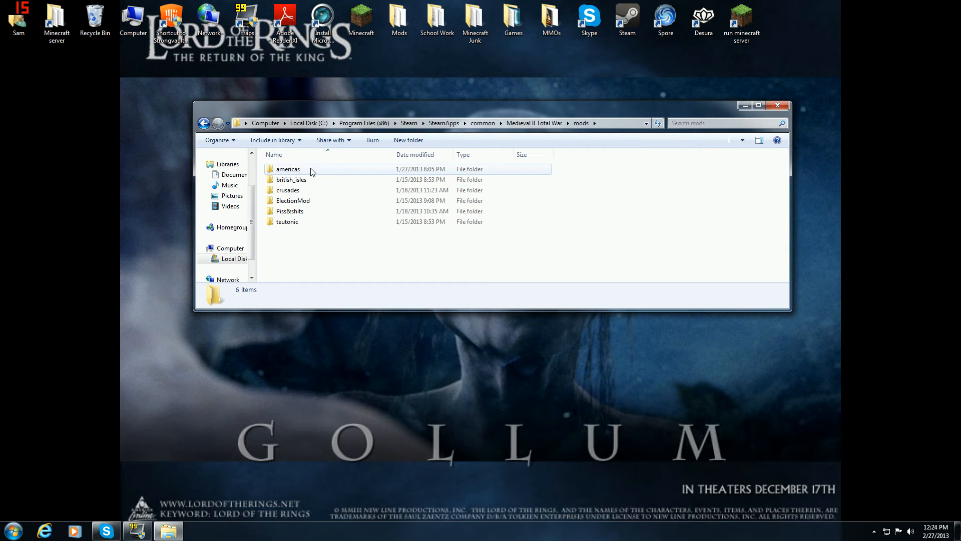
pyautogui.moveTo(309, 179)
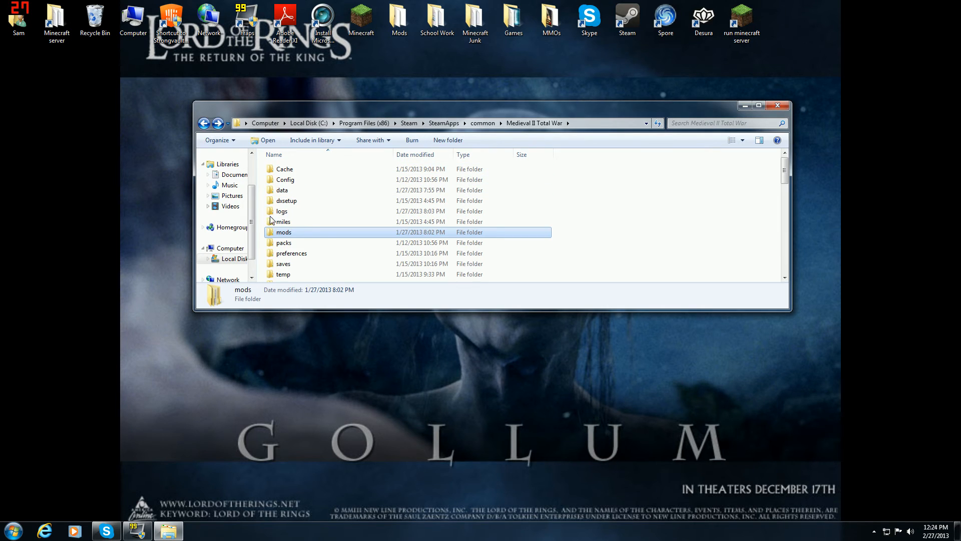
pyautogui.click(204, 123)
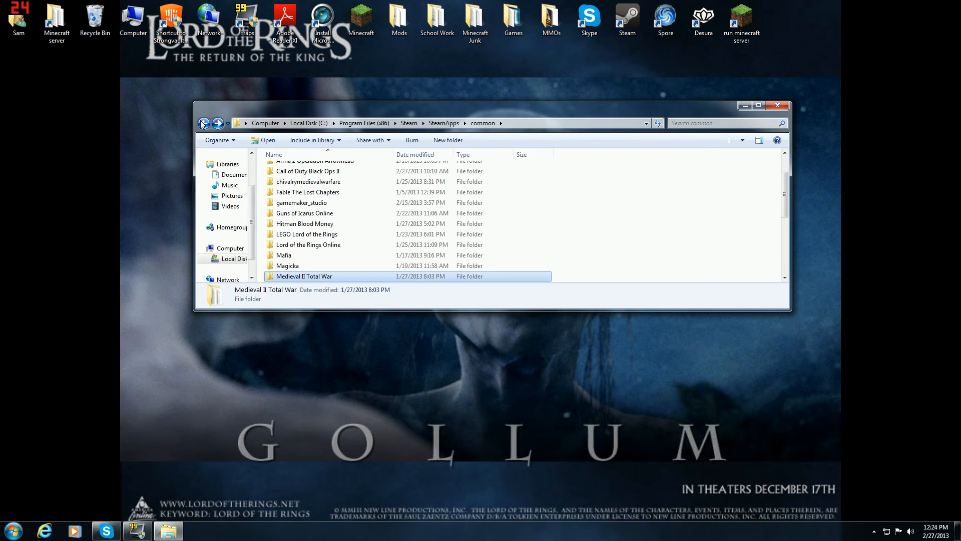
pyautogui.scroll(3)
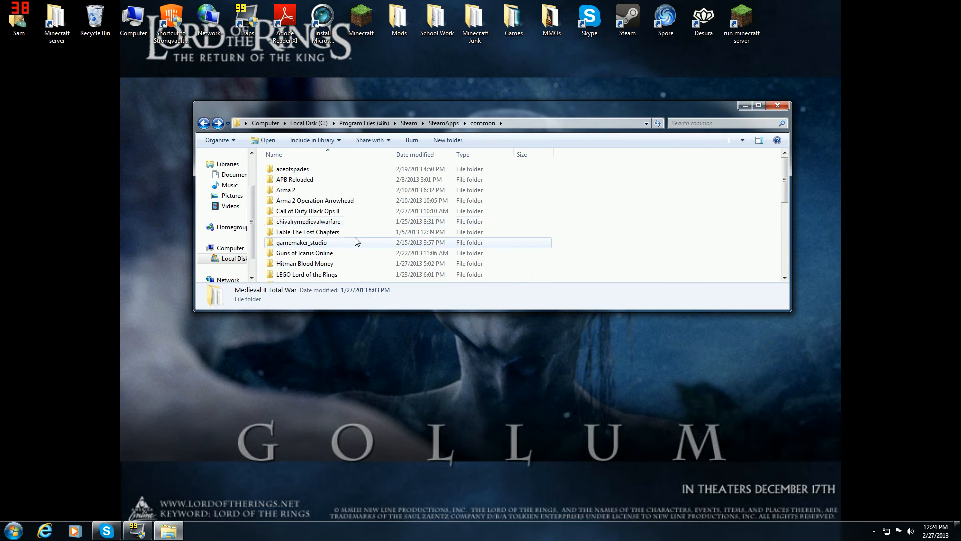
pyautogui.scroll(-3)
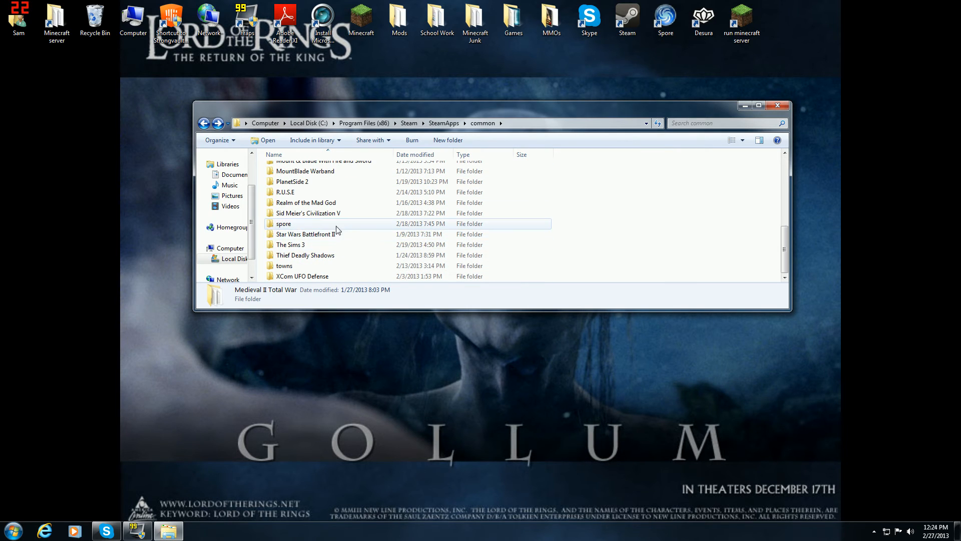
# Look inside The Sims 3\Game and the spore folder, returning to common each time.
pyautogui.doubleClick(291, 244)
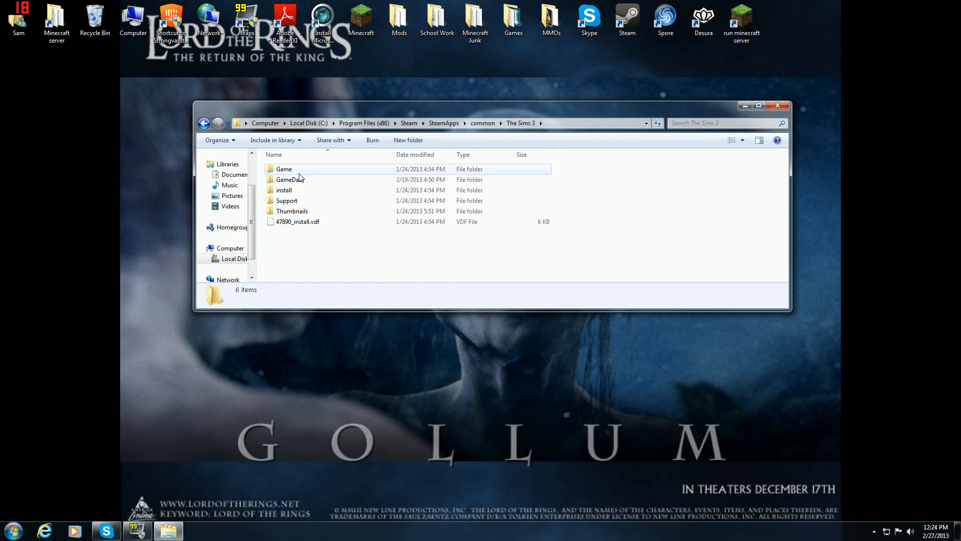
pyautogui.doubleClick(283, 168)
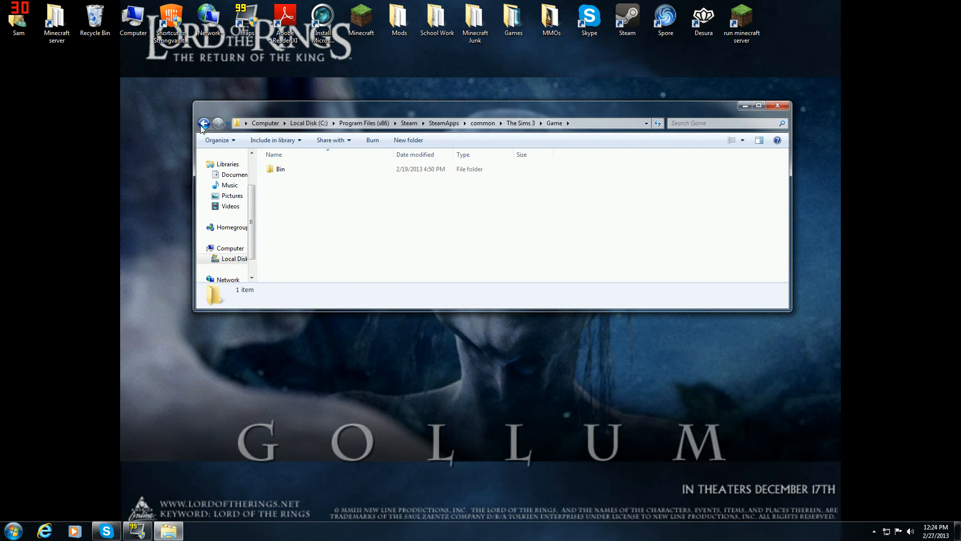
pyautogui.click(205, 123)
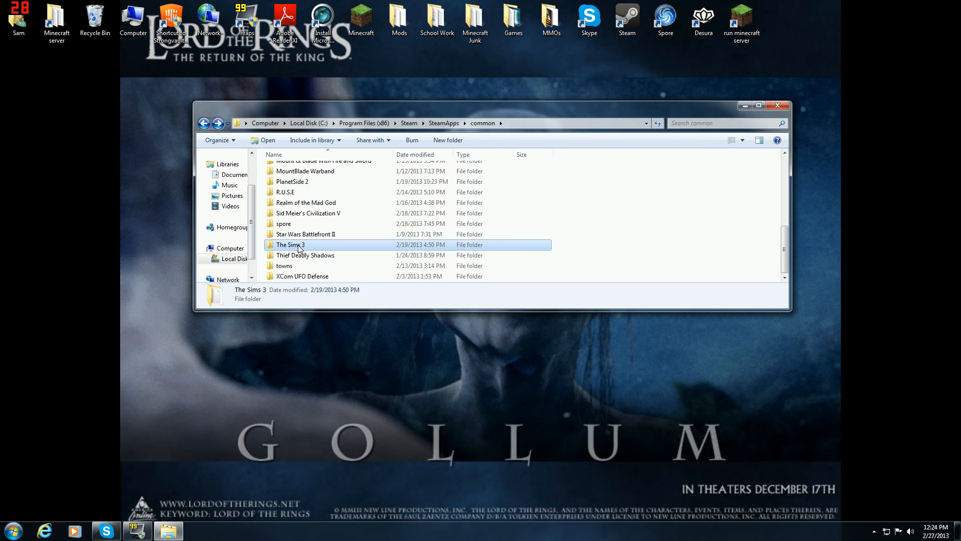
pyautogui.doubleClick(283, 223)
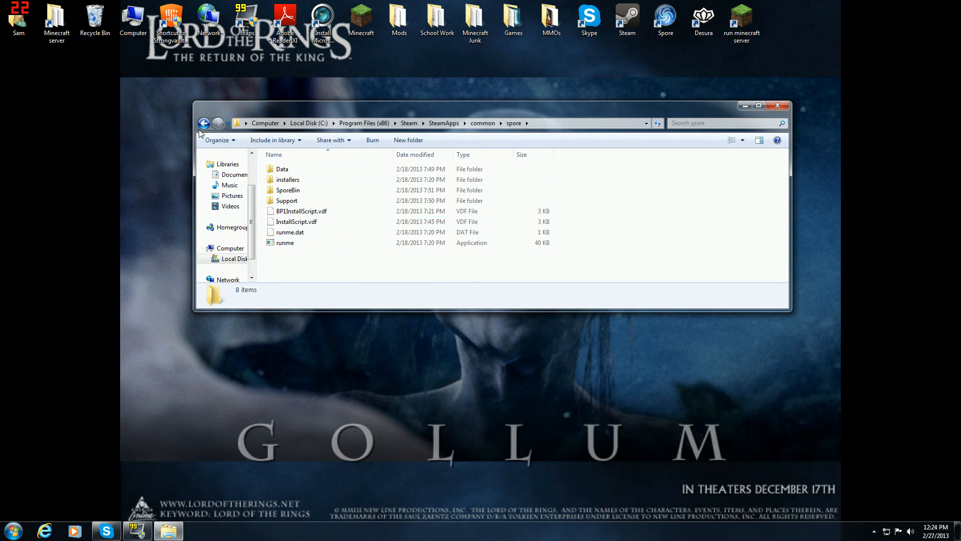
pyautogui.click(204, 123)
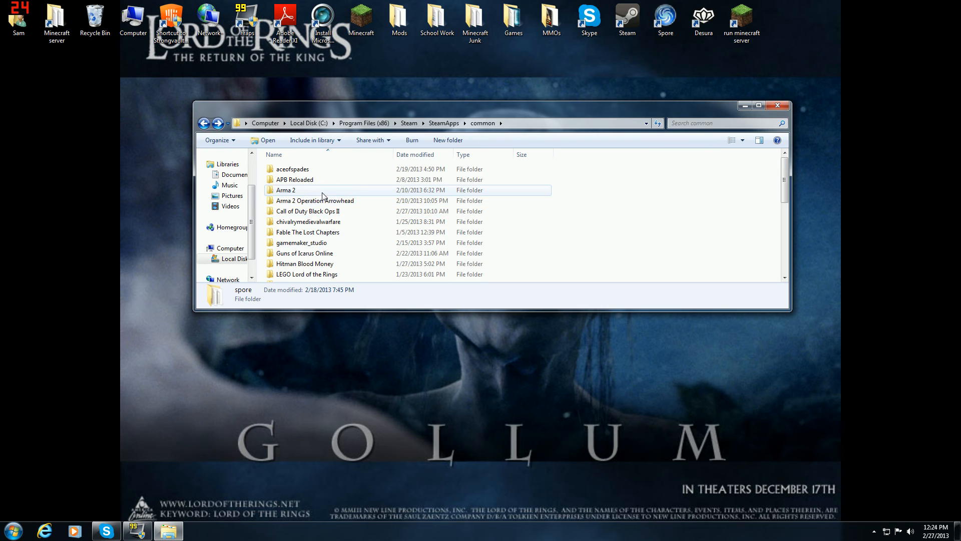
# Look inside Arma 2\AddOns, return to common, then close the Explorer window.
pyautogui.doubleClick(285, 190)
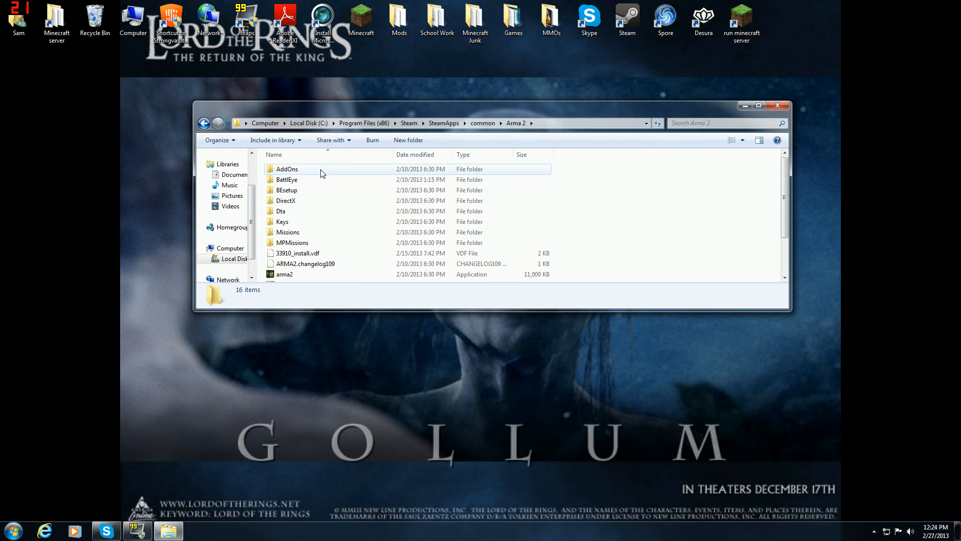
pyautogui.doubleClick(286, 168)
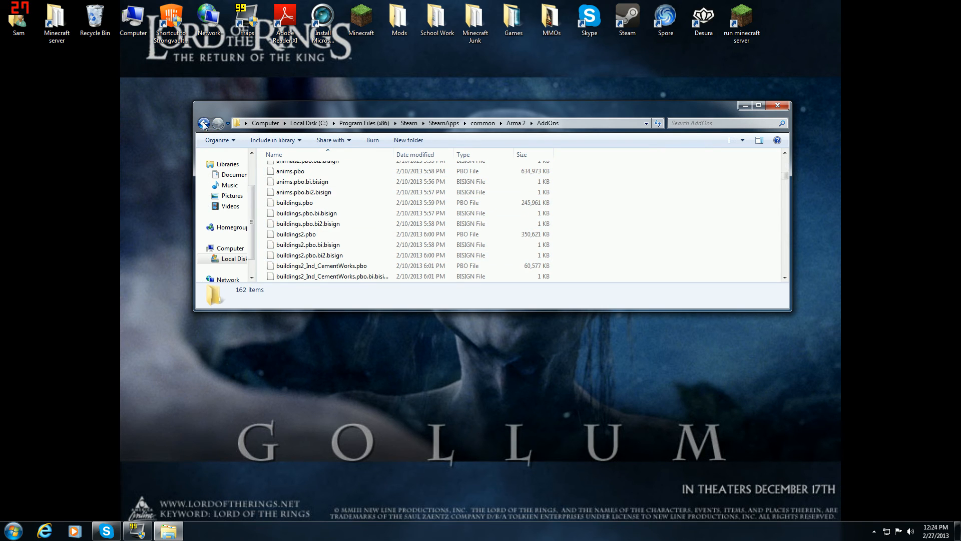
pyautogui.click(203, 122)
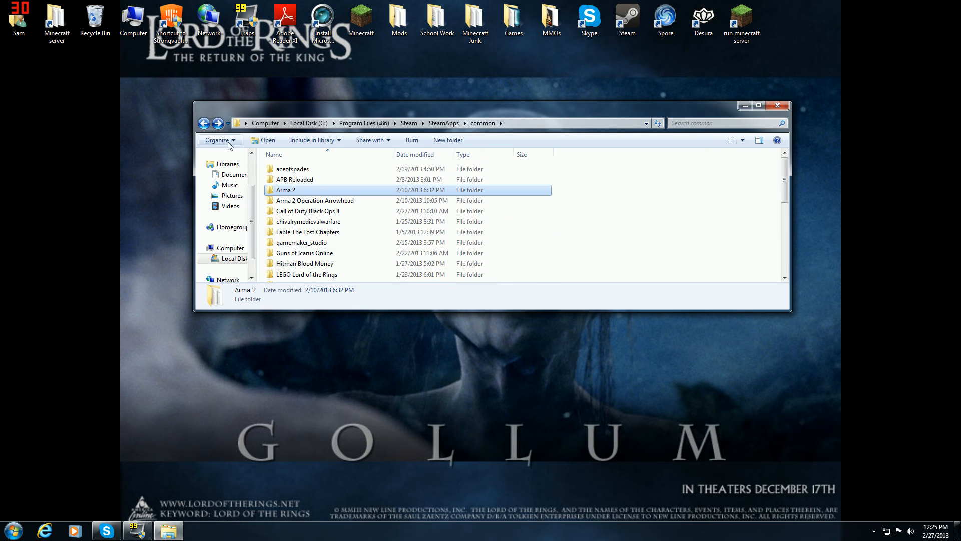
pyautogui.click(758, 105)
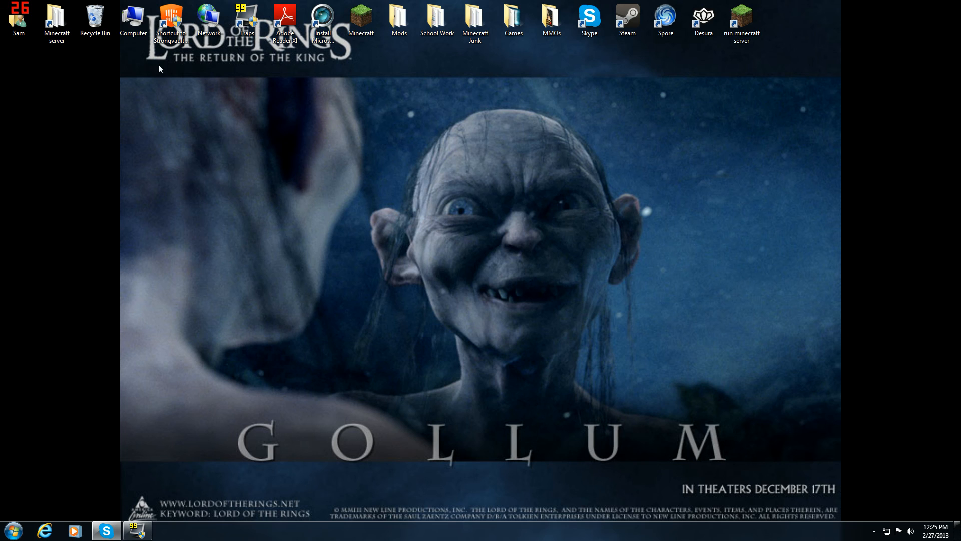
pyautogui.moveTo(476, 214)
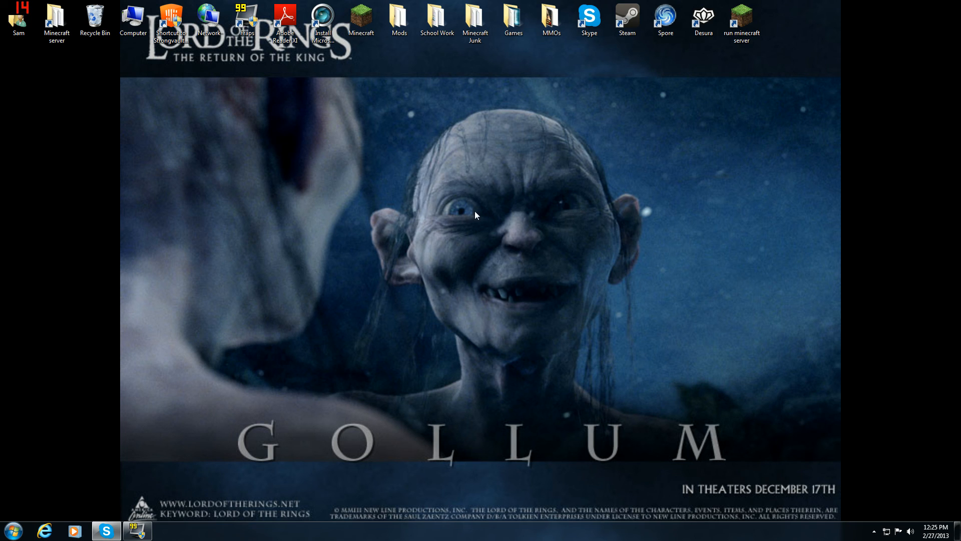
pyautogui.moveTo(278, 365)
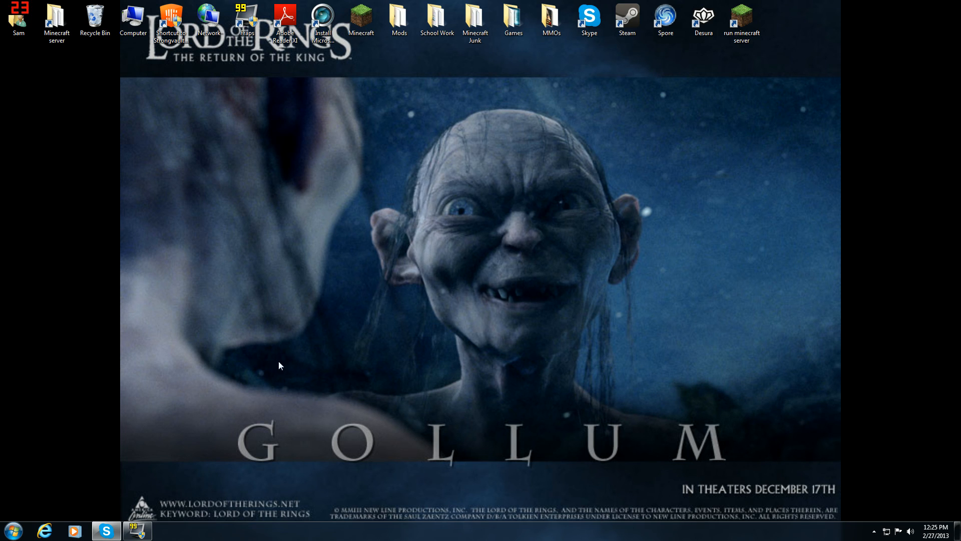
pyautogui.moveTo(189, 402)
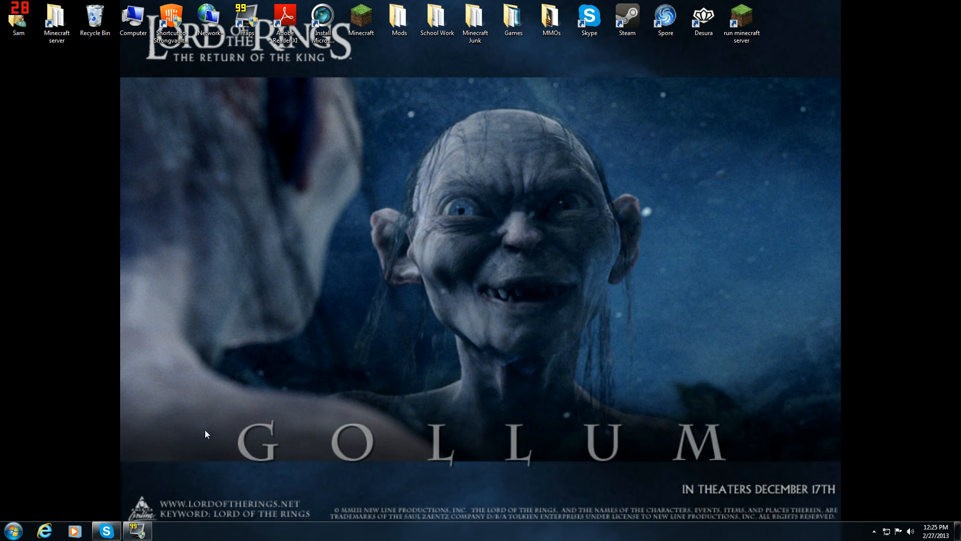
pyautogui.moveTo(268, 239)
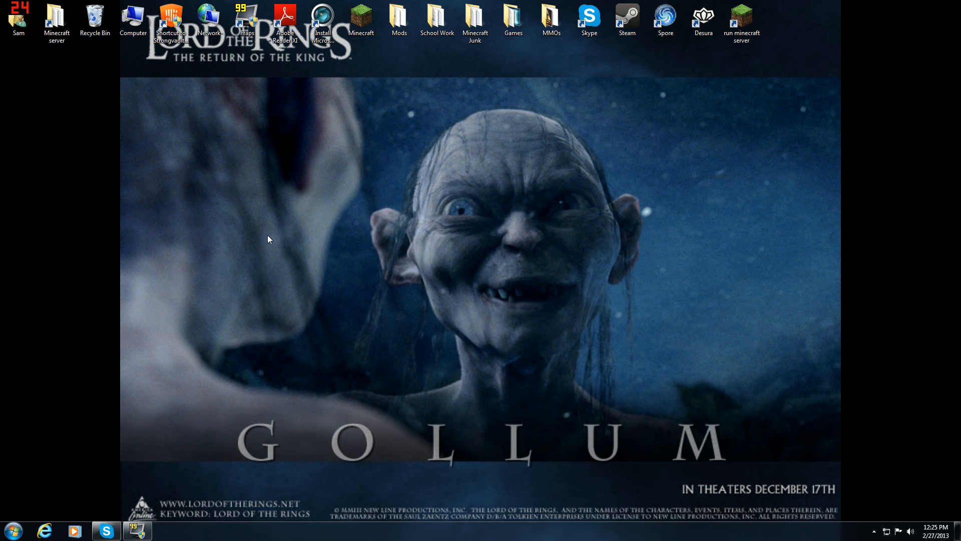